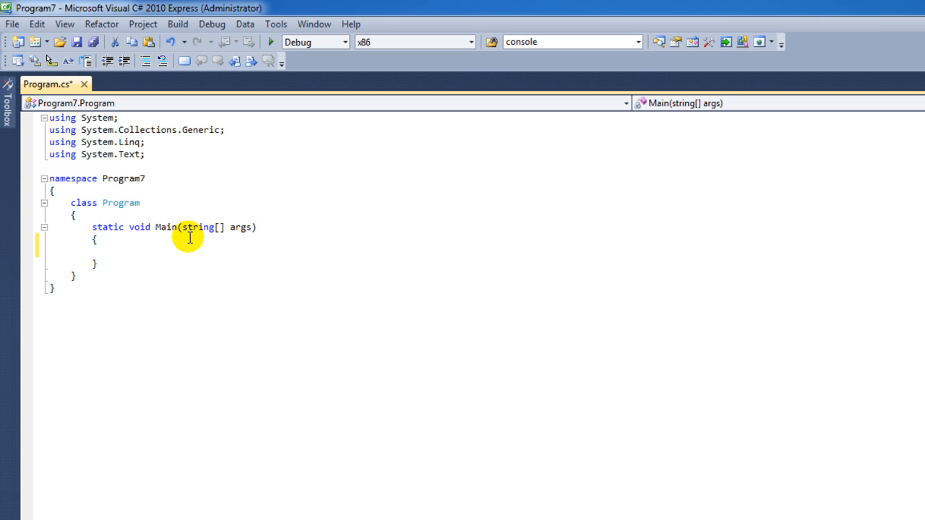
Start an empty while() loop with braces on a new line inside Main.
{"action": "left_click", "coordinate": [113, 250]}
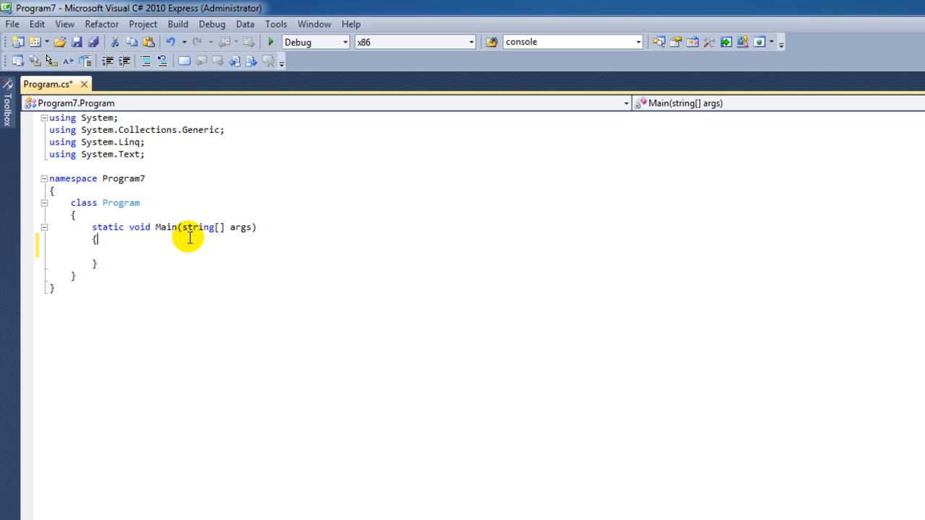
{"action": "key", "text": "enter"}
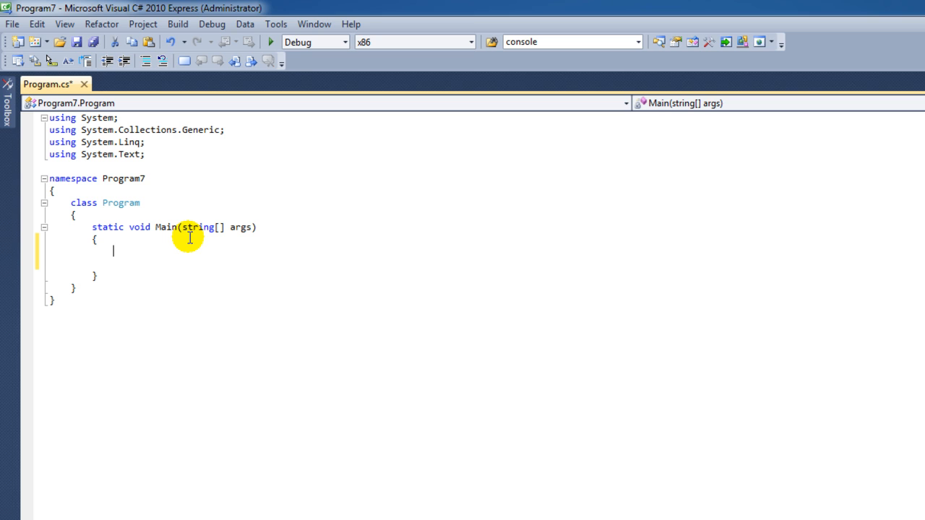
{"action": "type", "text": "while("}
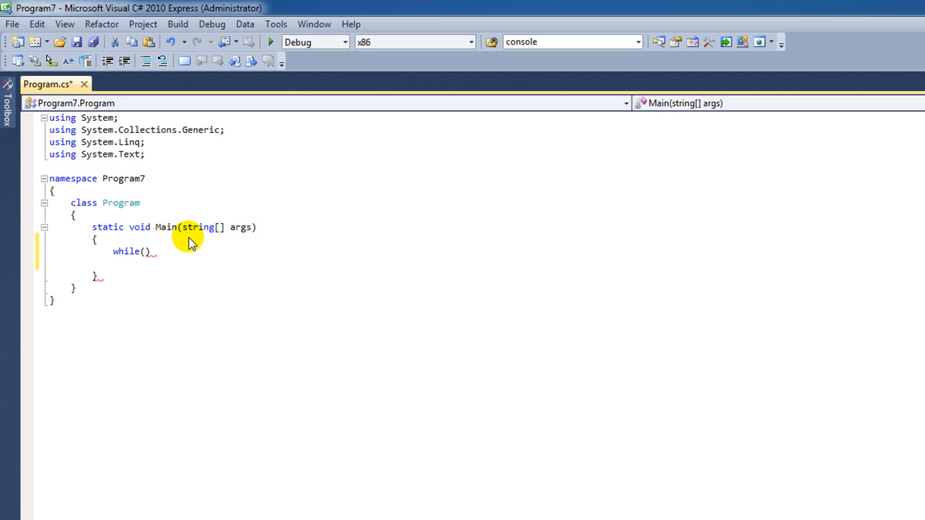
{"action": "type", "text": "{"}
{"action": "type", "text": "}"}
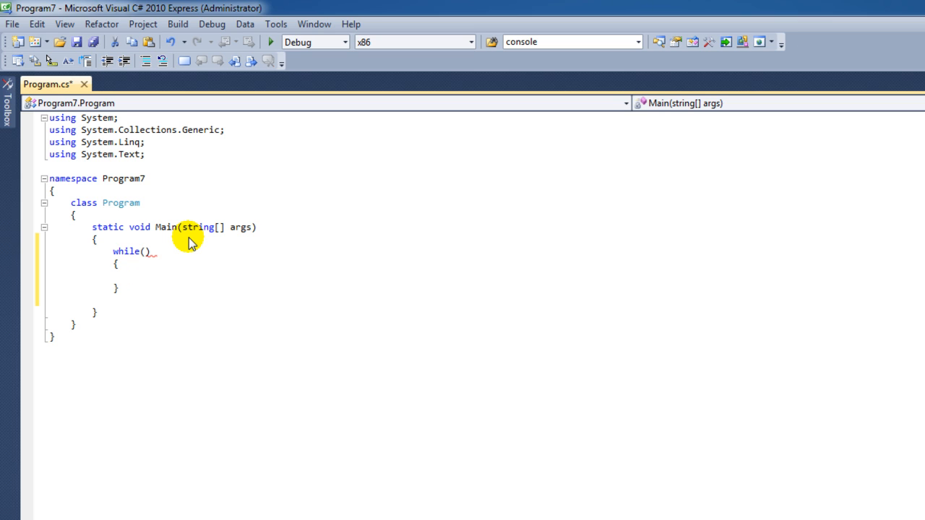
Declare bool locked = true; above the loop and use locked as the while condition.
{"action": "left_click", "coordinate": [134, 274]}
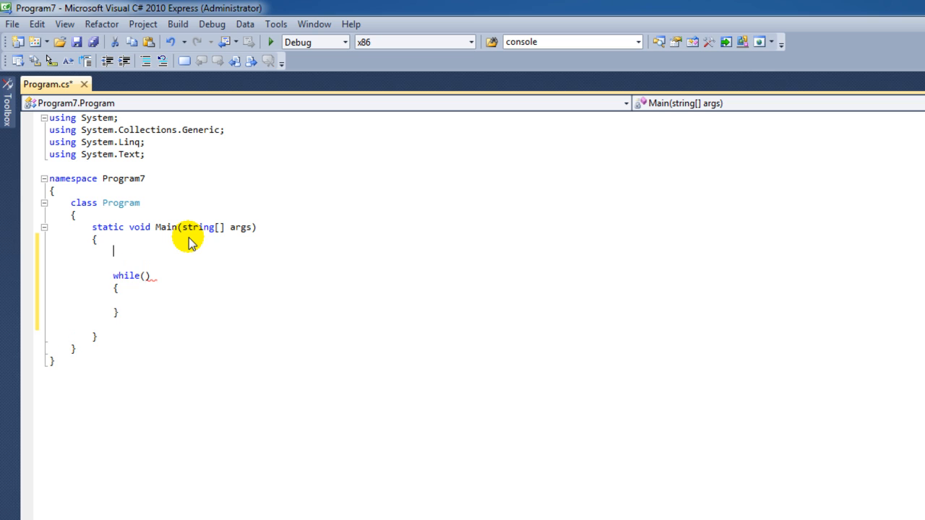
{"action": "type", "text": "bool"}
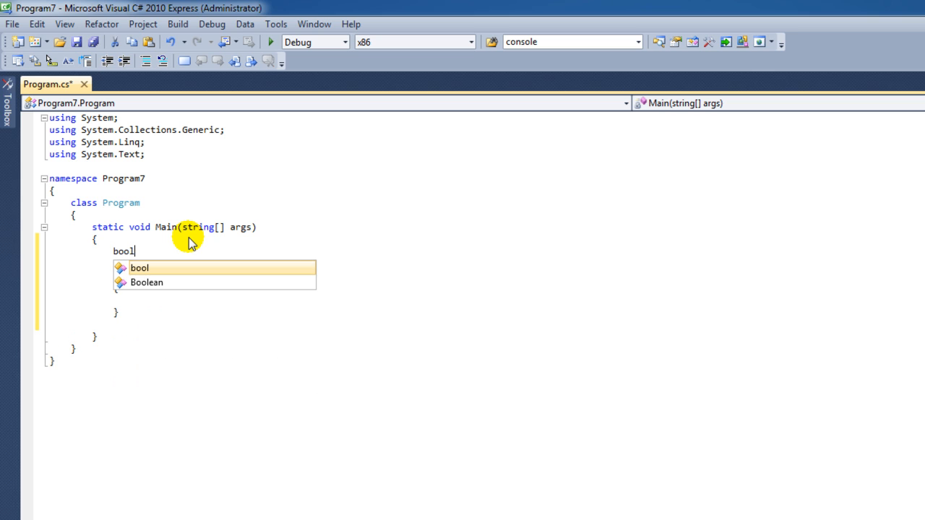
{"action": "type", "text": "locked"}
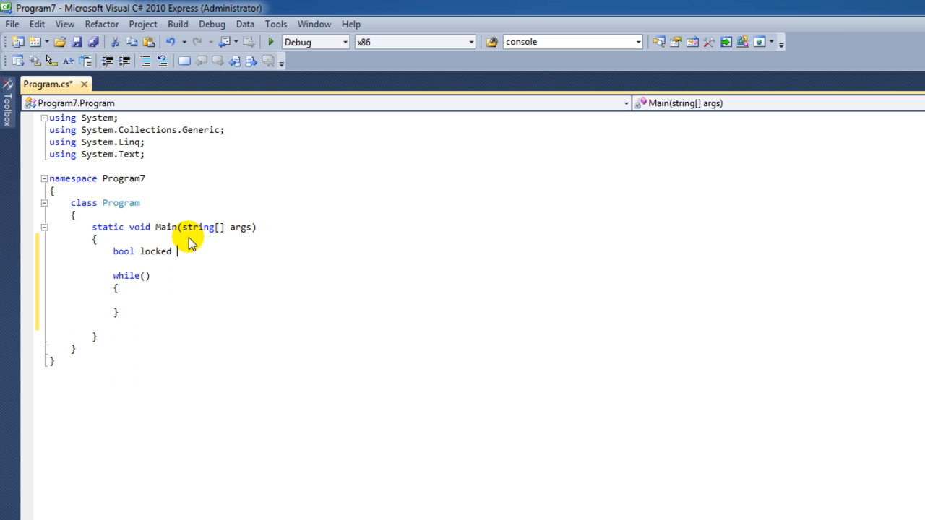
{"action": "type", "text": "= true"}
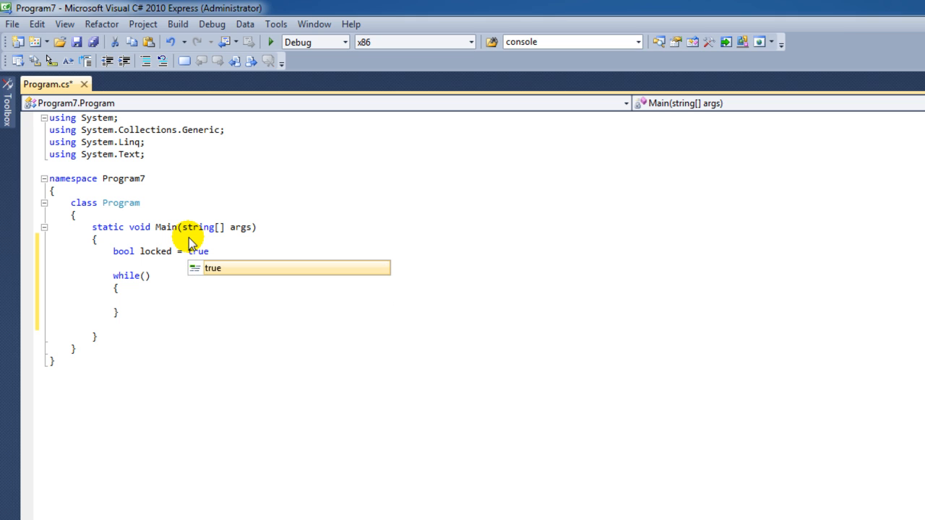
{"action": "mouse_move", "coordinate": [223, 303]}
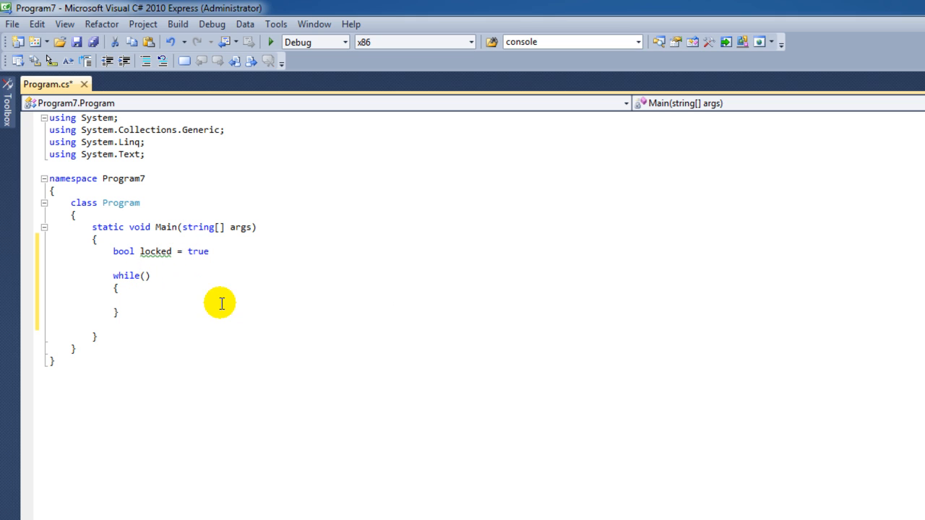
{"action": "type", "text": "locked"}
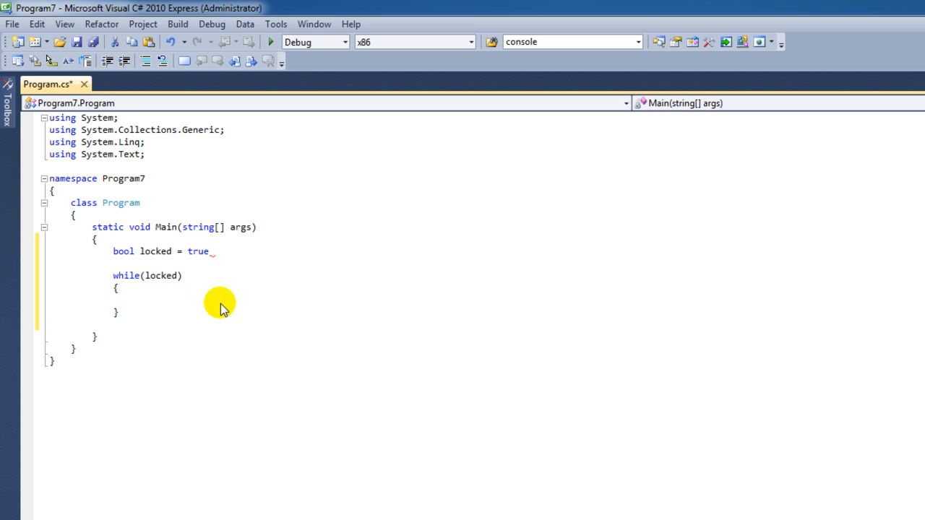
{"action": "type", "text": ";"}
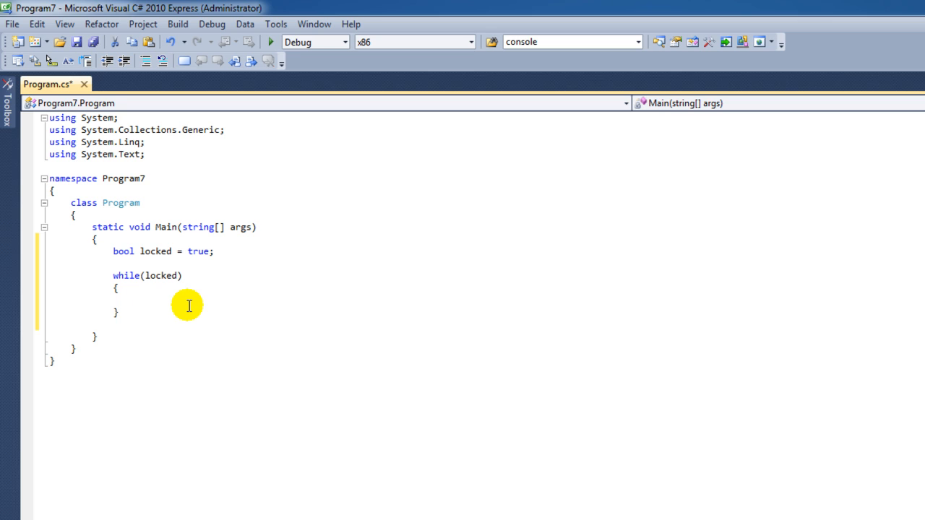
{"action": "left_click", "coordinate": [134, 299]}
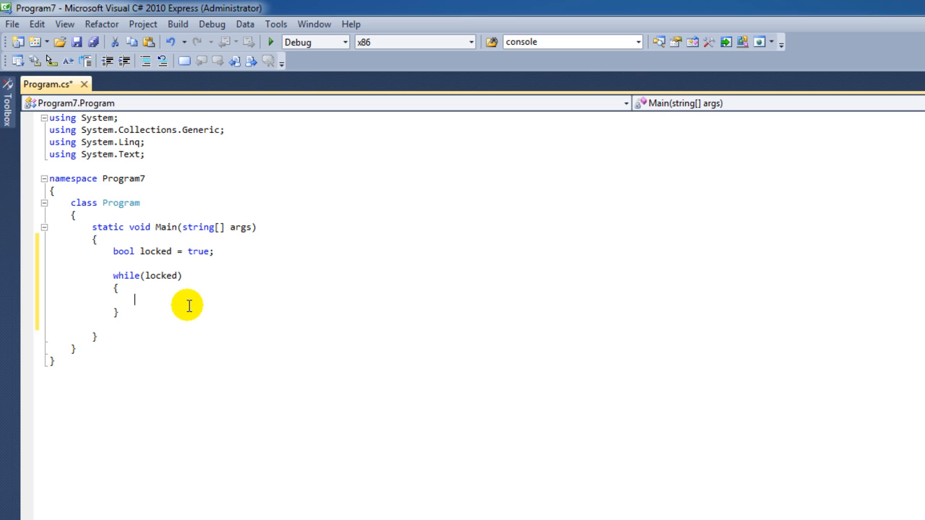
Inside the loop set locked = false; and print "hello!" with Console.WriteLine.
{"action": "type", "text": "locked"}
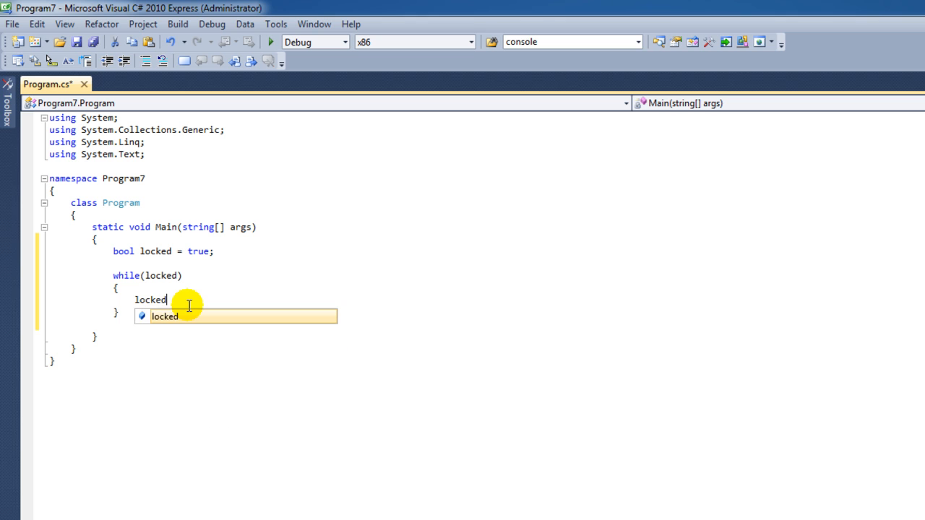
{"action": "type", "text": "= fla"}
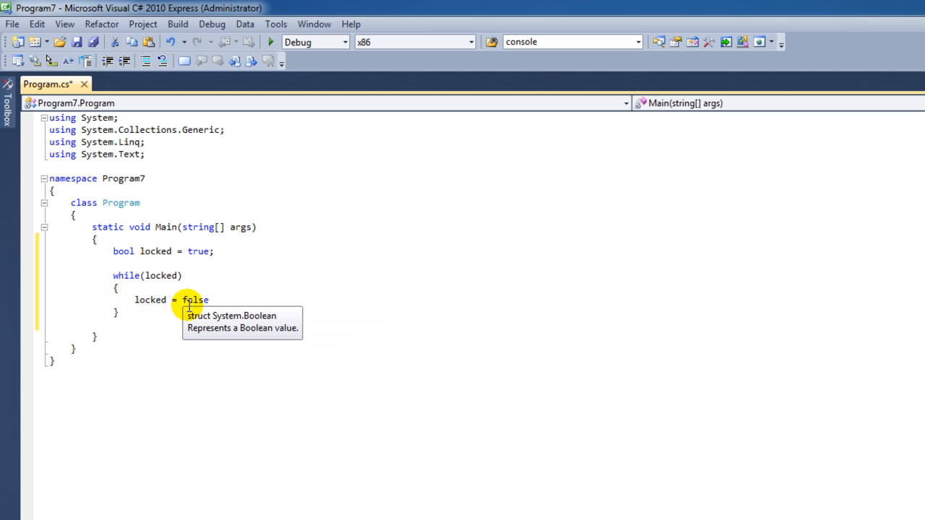
{"action": "type", "text": "';"}
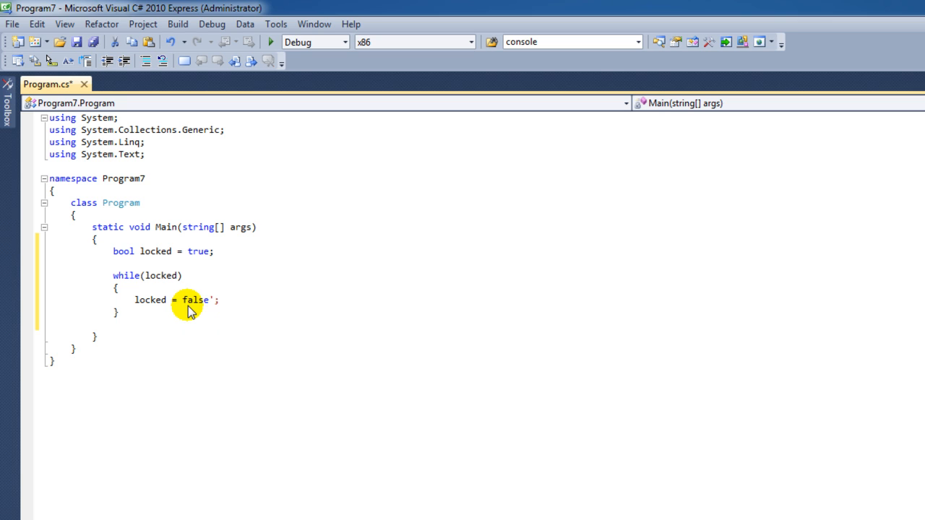
{"action": "key", "text": "Backspace"}
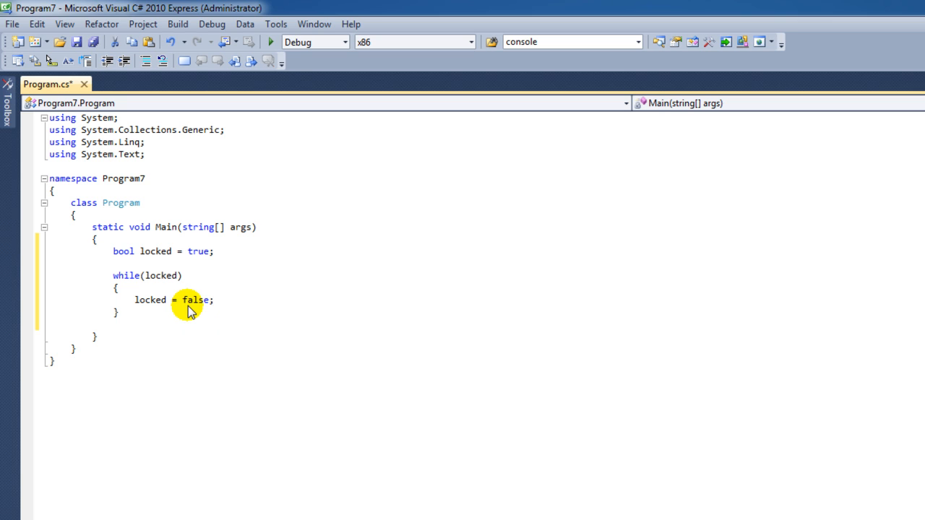
{"action": "type", "text": "Console.Write"}
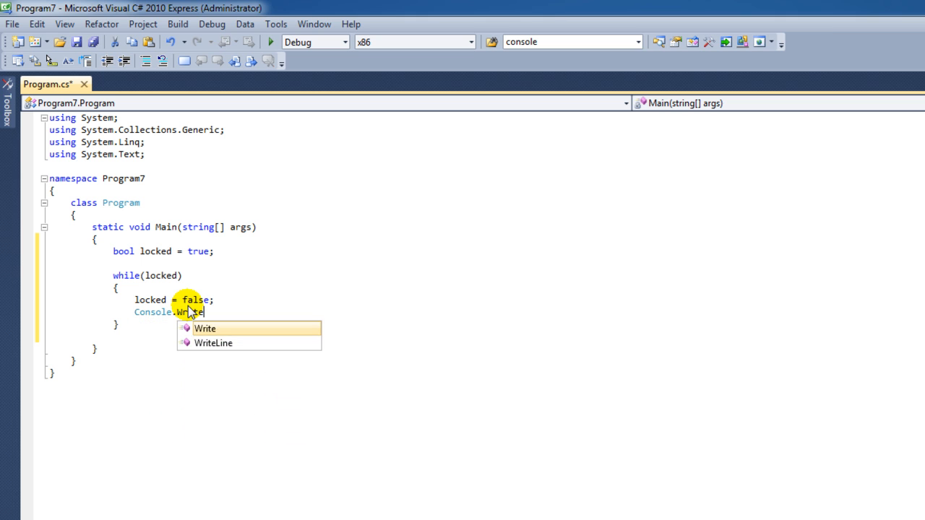
{"action": "type", "text": "Line"}
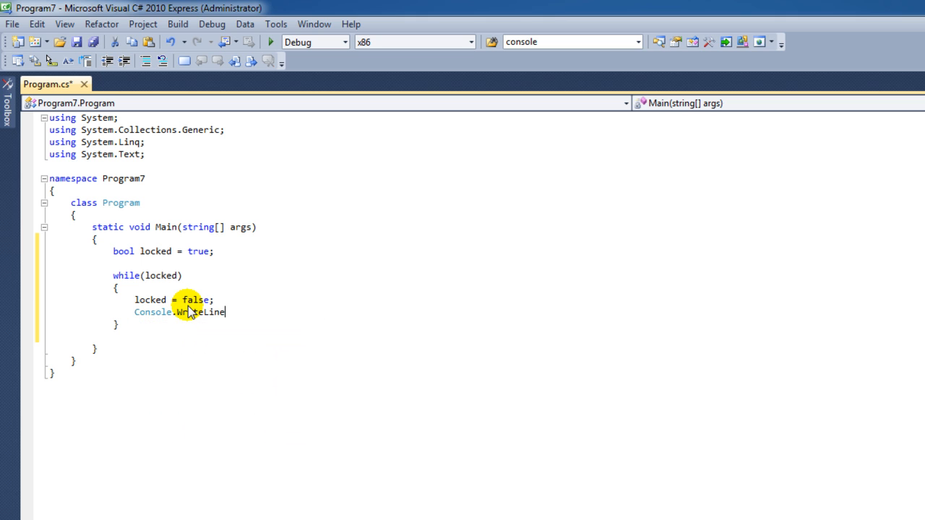
{"action": "type", "text": "(\"\")"}
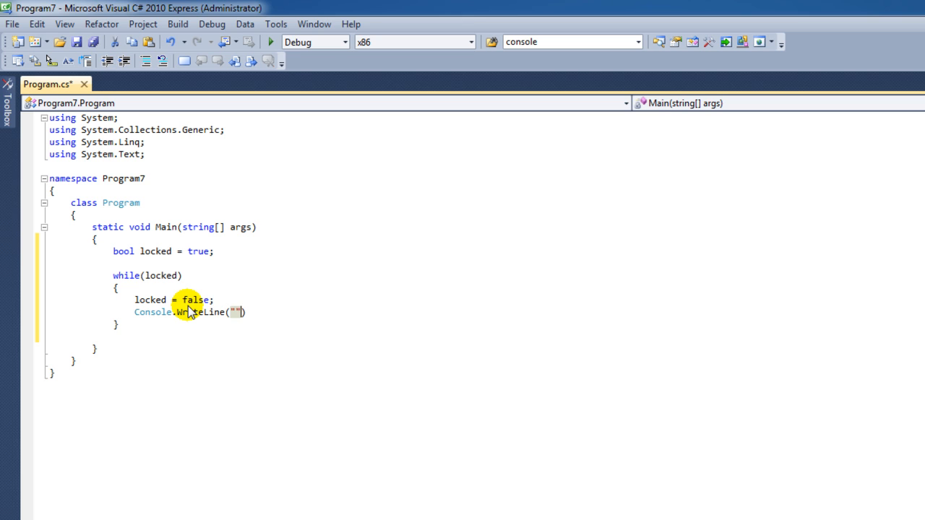
{"action": "type", "text": "hello!"}
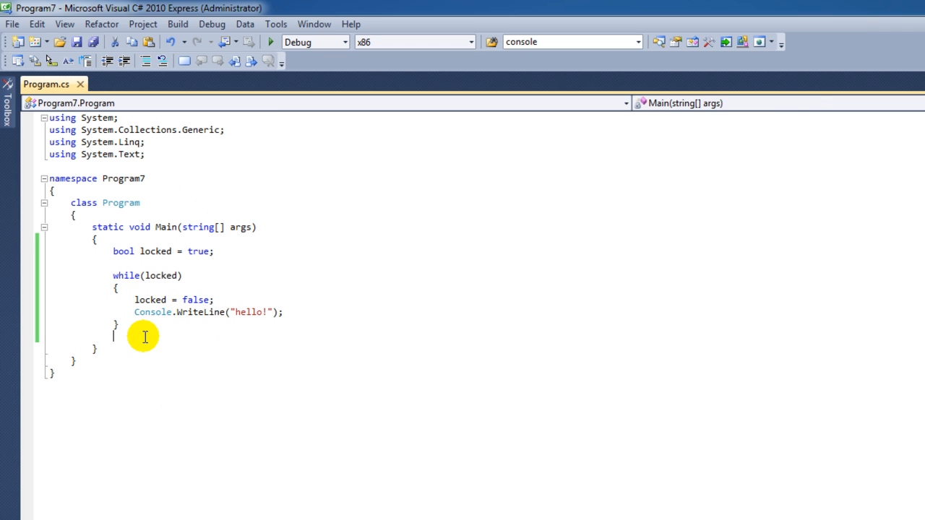
Add Console.ReadLine(); after the loop to wait for input.
{"action": "type", "text": "Console"}
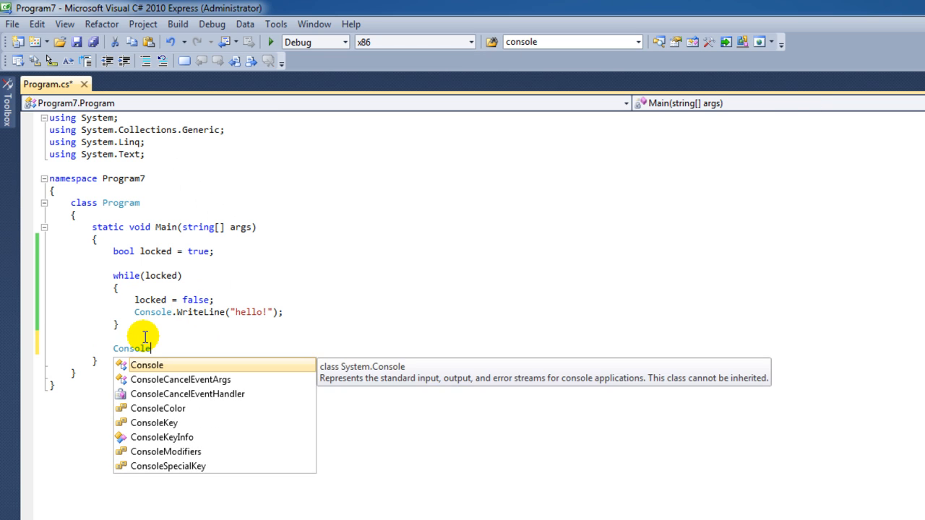
{"action": "type", "text": ".readLine();"}
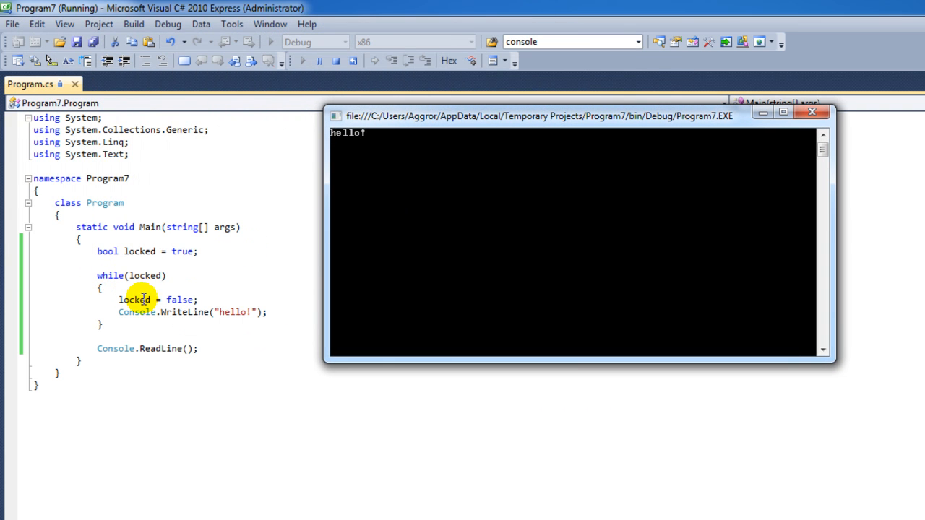
{"action": "mouse_move", "coordinate": [117, 295]}
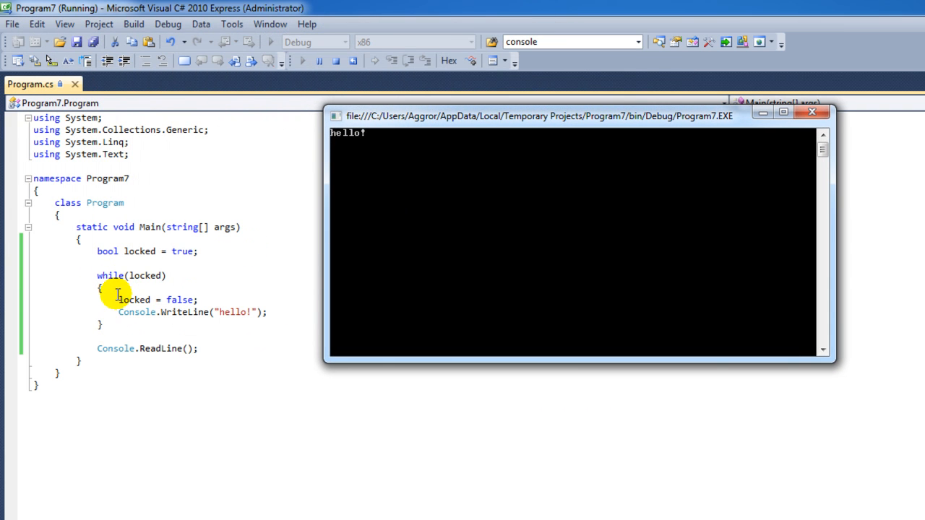
{"action": "mouse_move", "coordinate": [422, 132]}
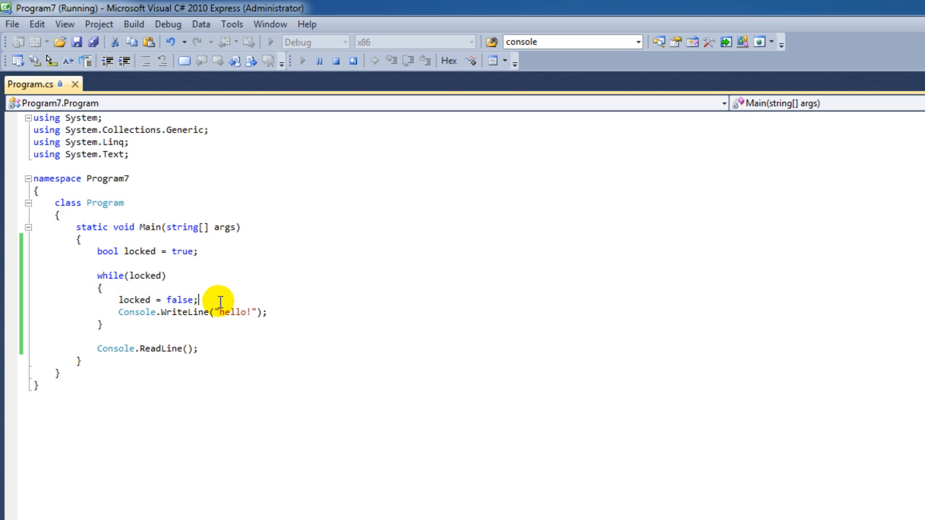
Dismiss the edits-blocked warning and stop debugging so the code can be edited.
{"action": "type", "text": ";"}
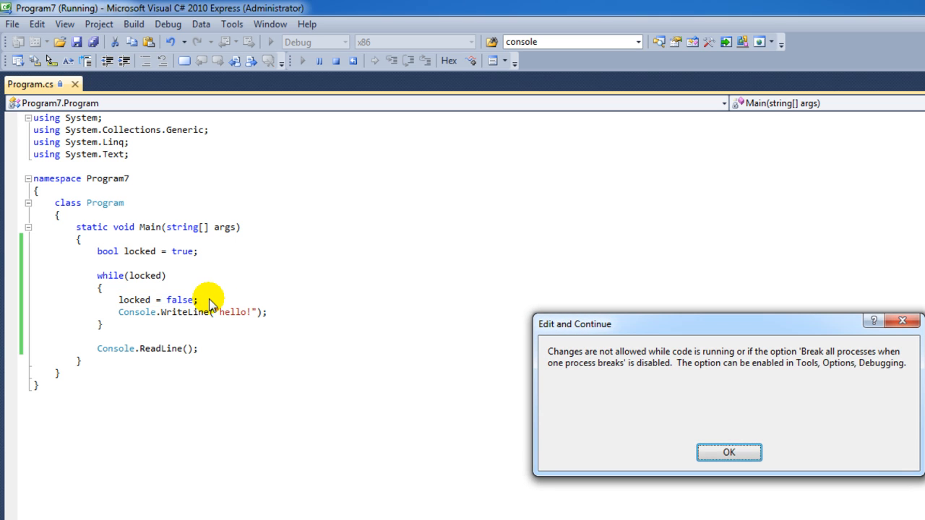
{"action": "left_click", "coordinate": [728, 450]}
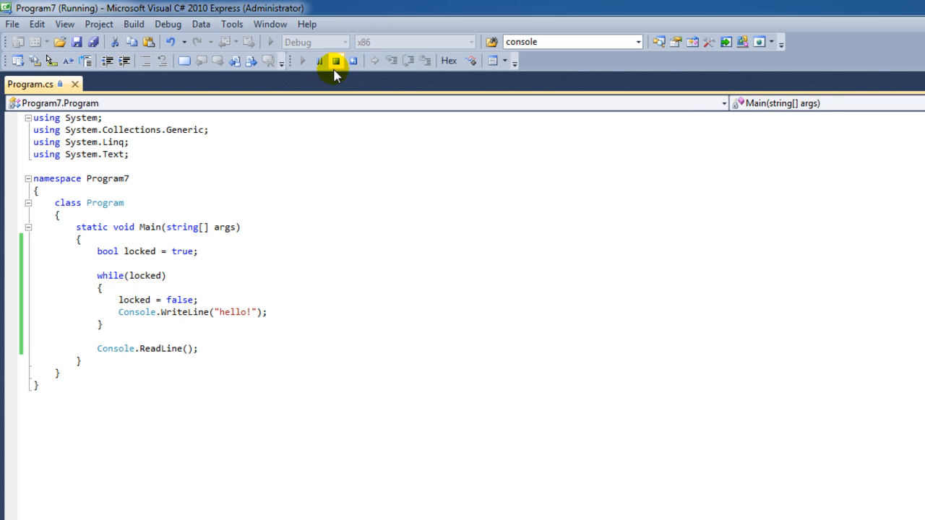
{"action": "left_click", "coordinate": [336, 61]}
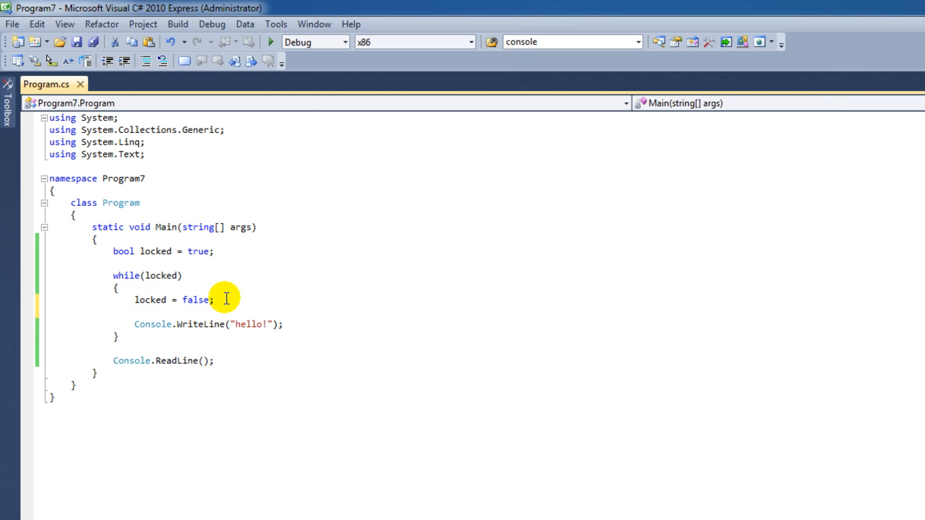
Add an if (!locked) block containing break; inside the loop.
{"action": "type", "text": "if(l"}
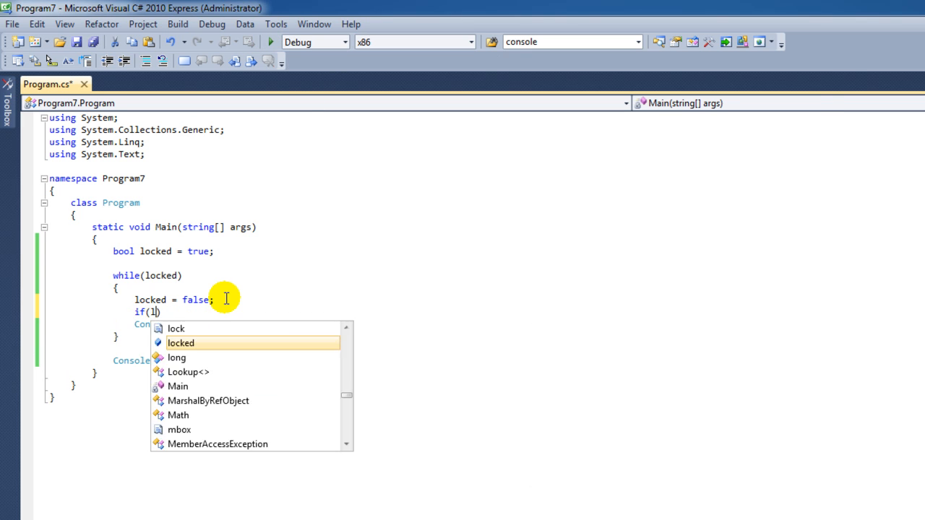
{"action": "type", "text": "ocked"}
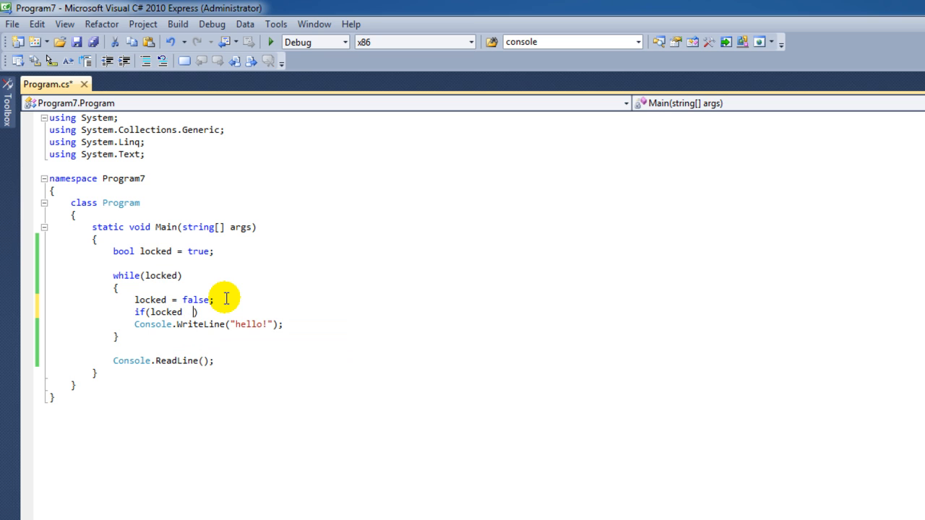
{"action": "type", "text": "!"}
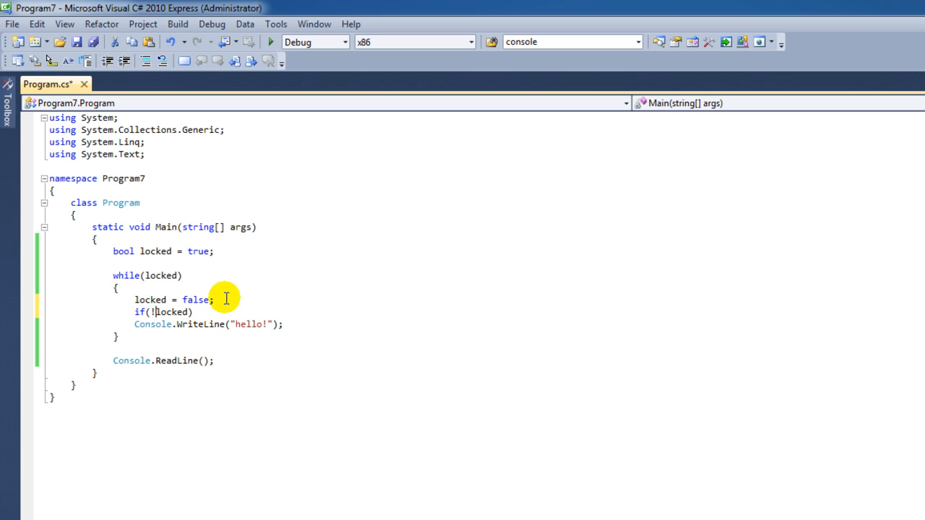
{"action": "key", "text": "enter"}
{"action": "type", "text": "{"}
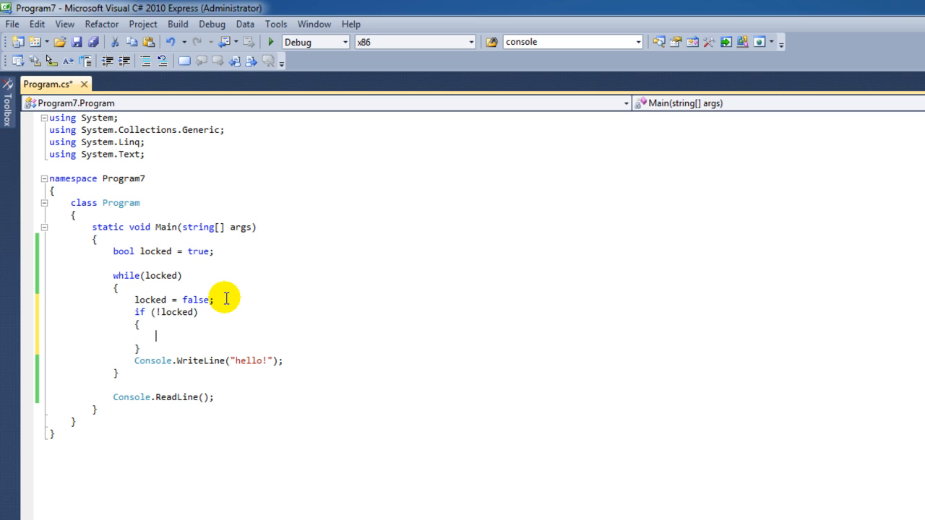
{"action": "type", "text": "break;"}
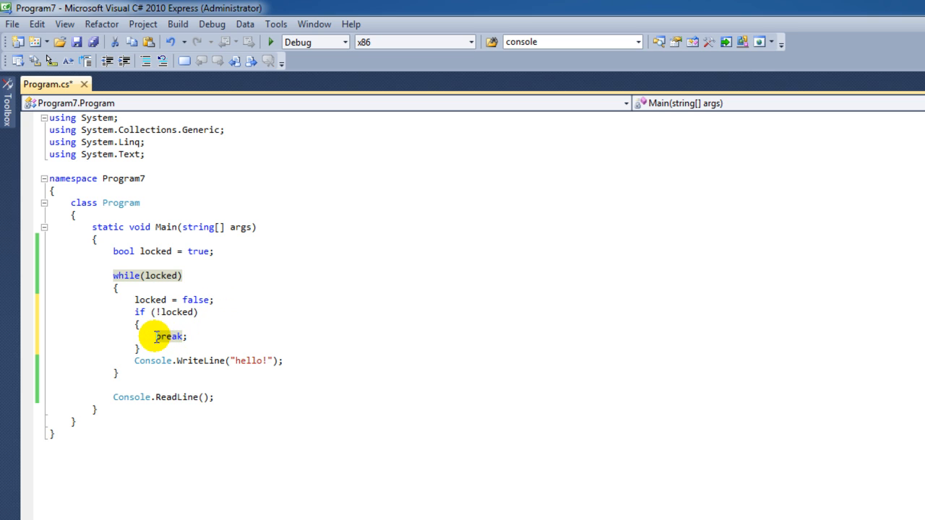
{"action": "mouse_move", "coordinate": [154, 274]}
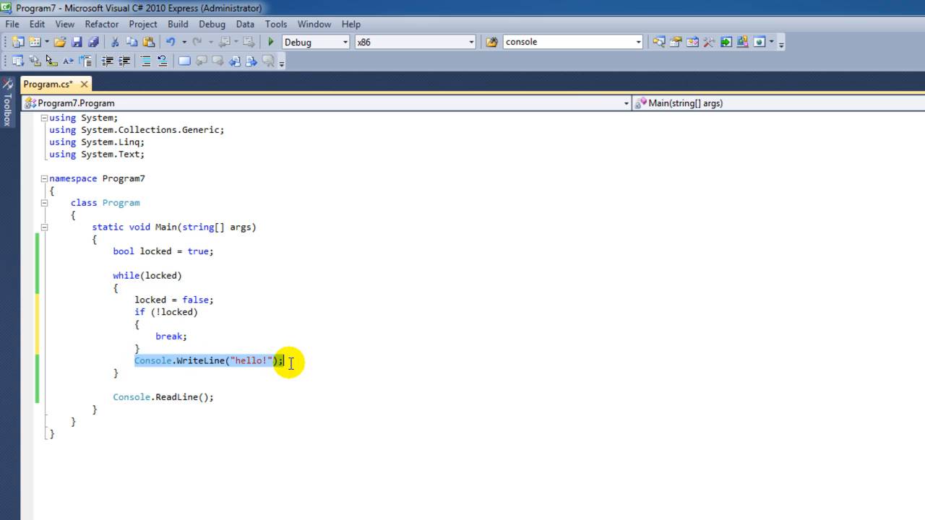
{"action": "left_click", "coordinate": [270, 41]}
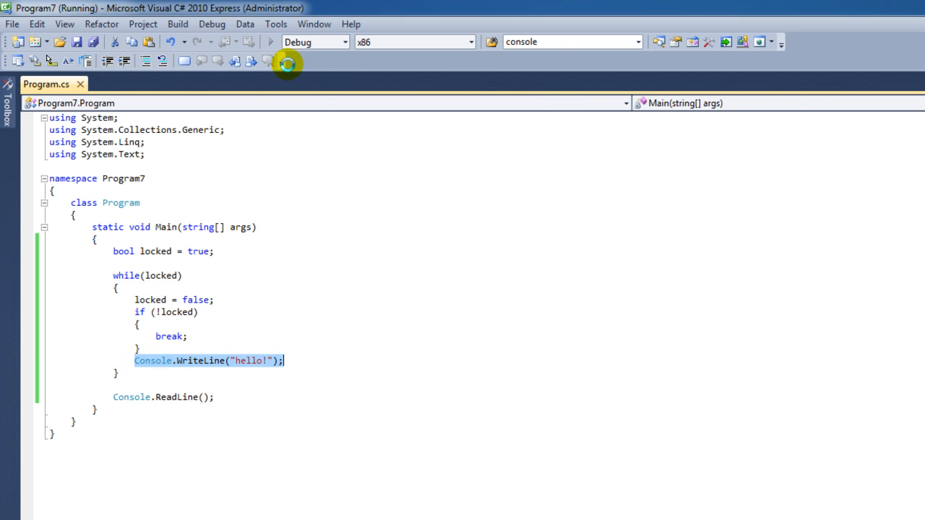
{"action": "left_click", "coordinate": [286, 61]}
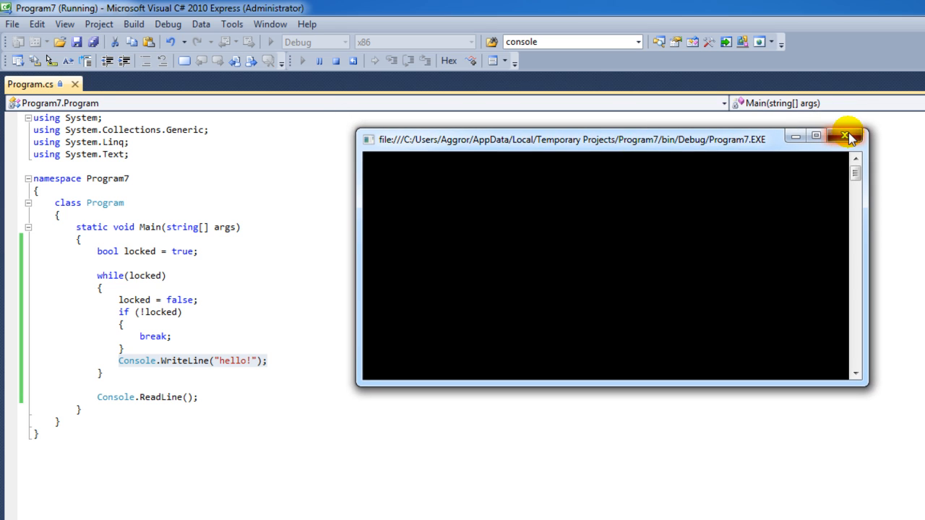
{"action": "left_click", "coordinate": [844, 136]}
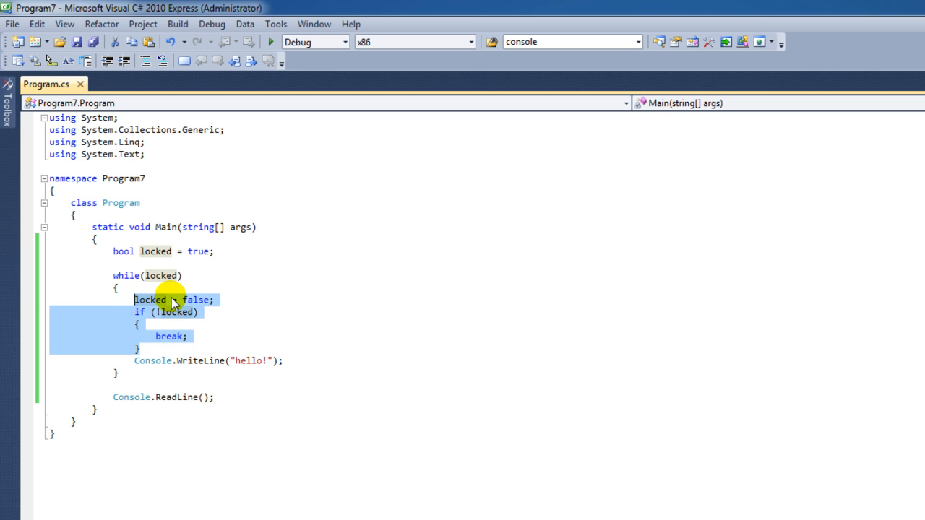
Replace the loop body with int i = 0; before the loop and an if (i > 10) check inside it.
{"action": "key", "text": "Delete"}
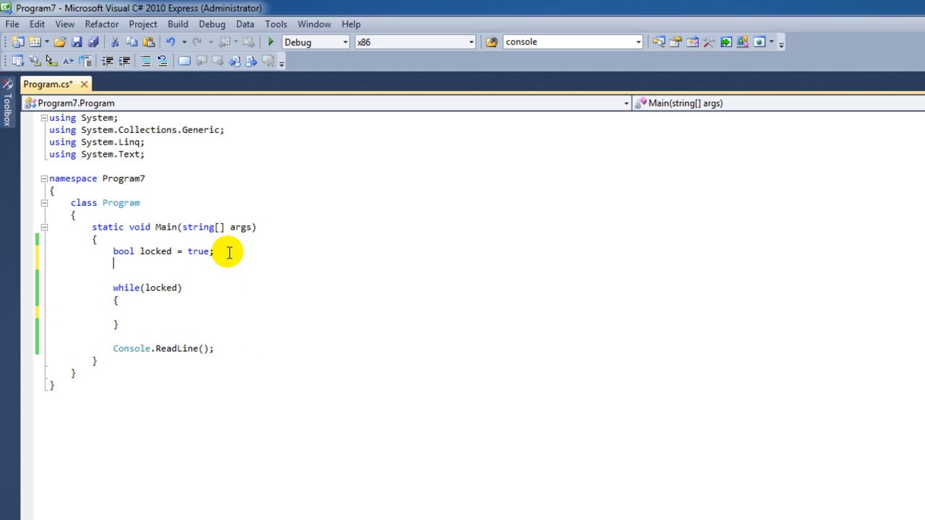
{"action": "type", "text": "int"}
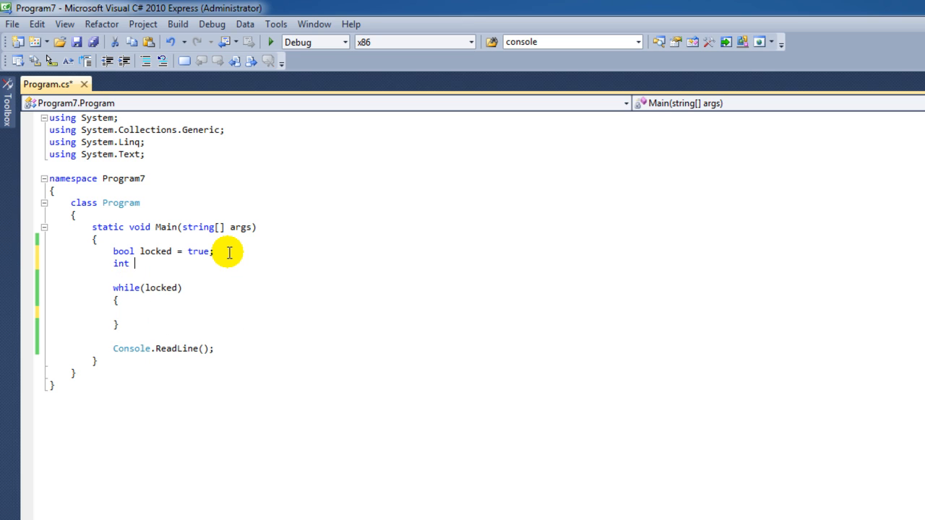
{"action": "mouse_move", "coordinate": [230, 259]}
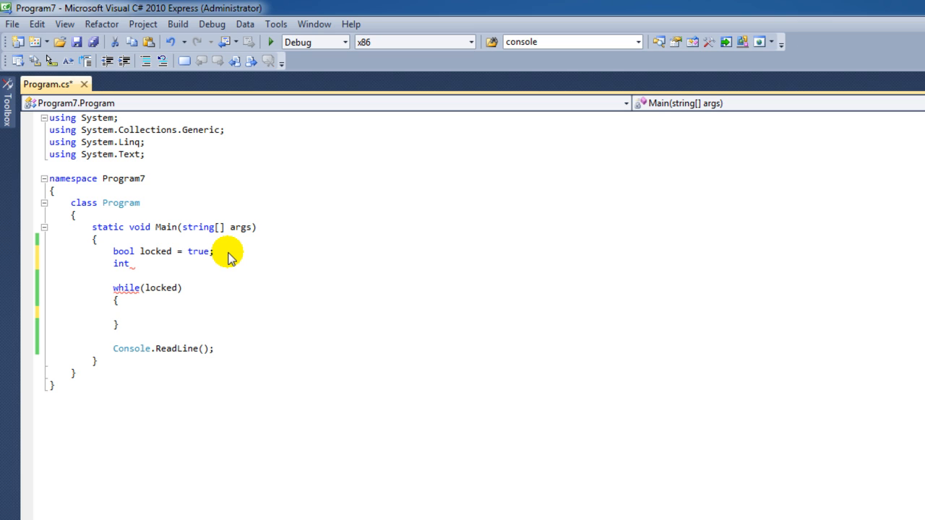
{"action": "type", "text": "i = 0;"}
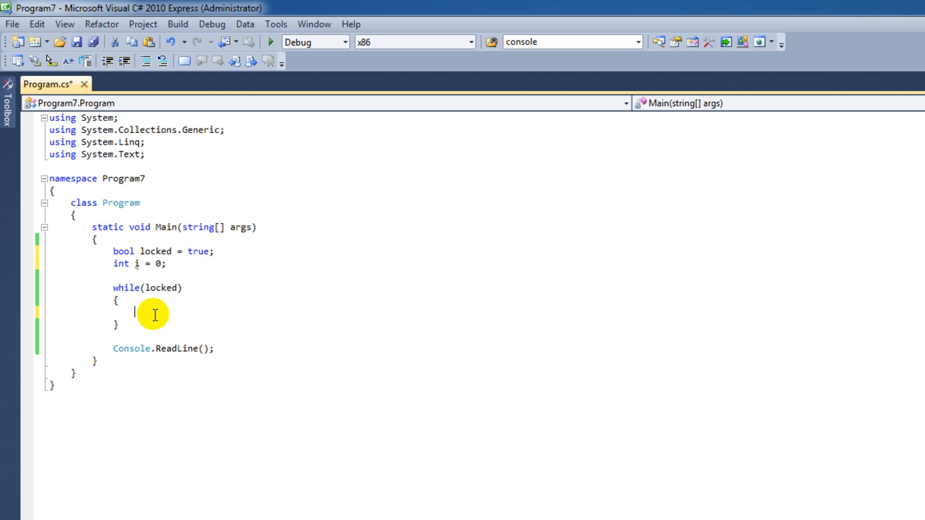
{"action": "type", "text": "while"}
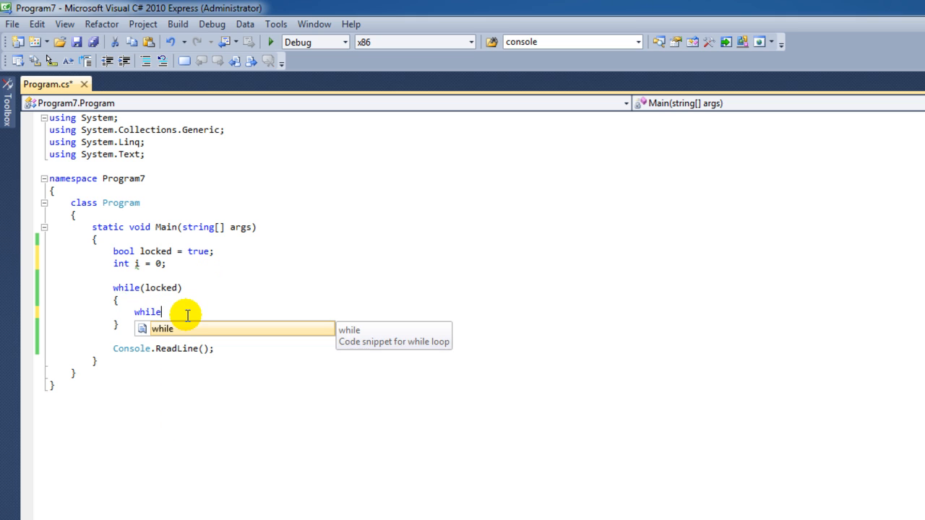
{"action": "type", "text": "i++;"}
{"action": "type", "text": "if( i < "}
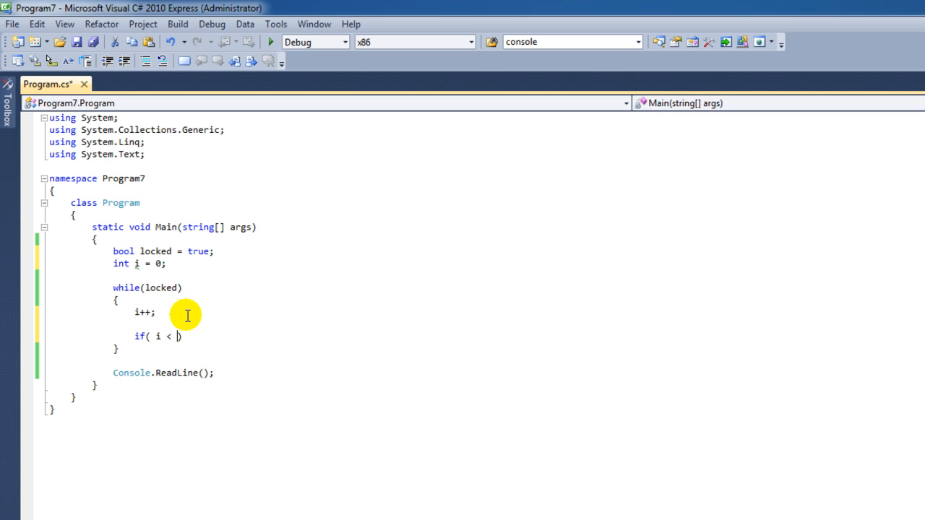
{"action": "type", "text": "10"}
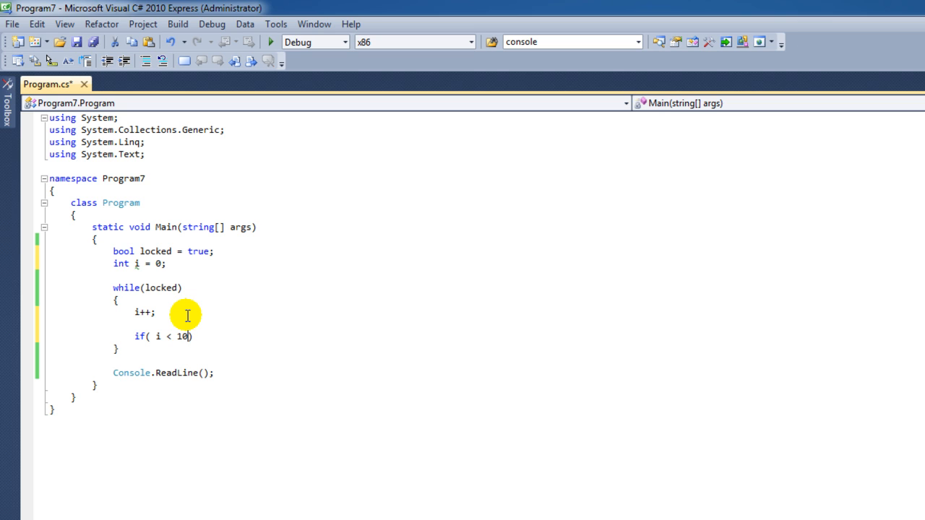
{"action": "type", "text": ">"}
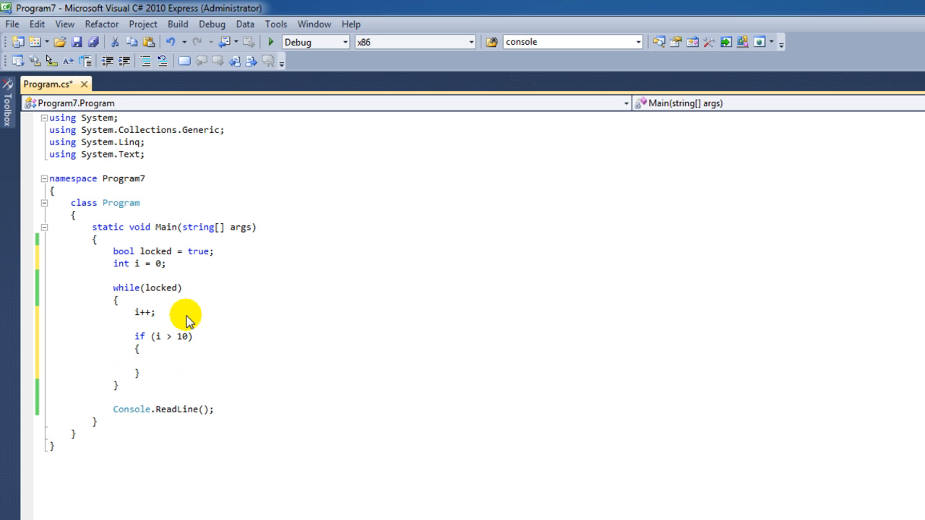
Set locked = false; inside the if (i > 10) block.
{"action": "type", "text": "1"}
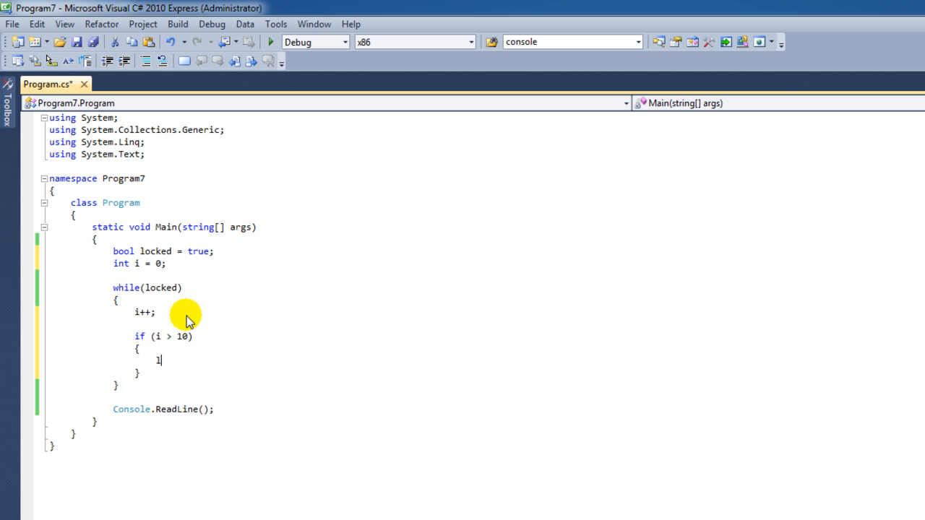
{"action": "type", "text": "ocked == false"}
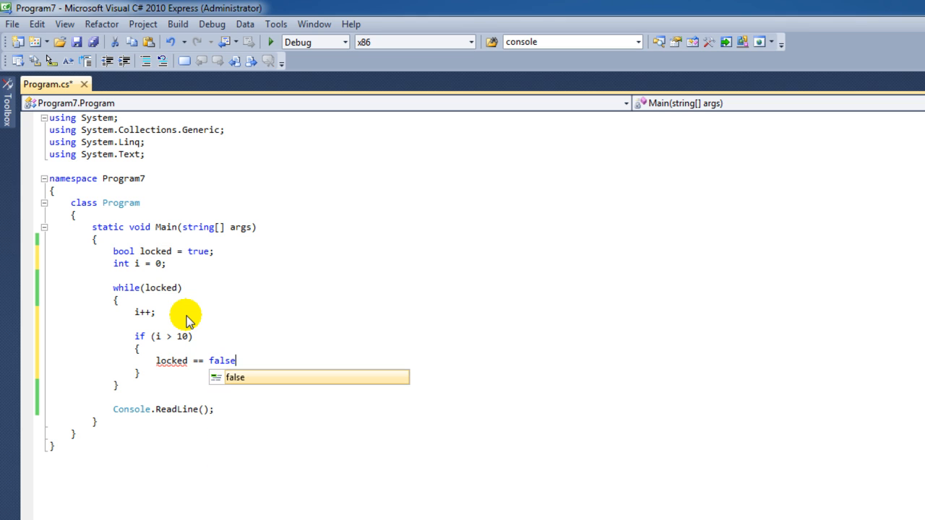
{"action": "type", "text": ";"}
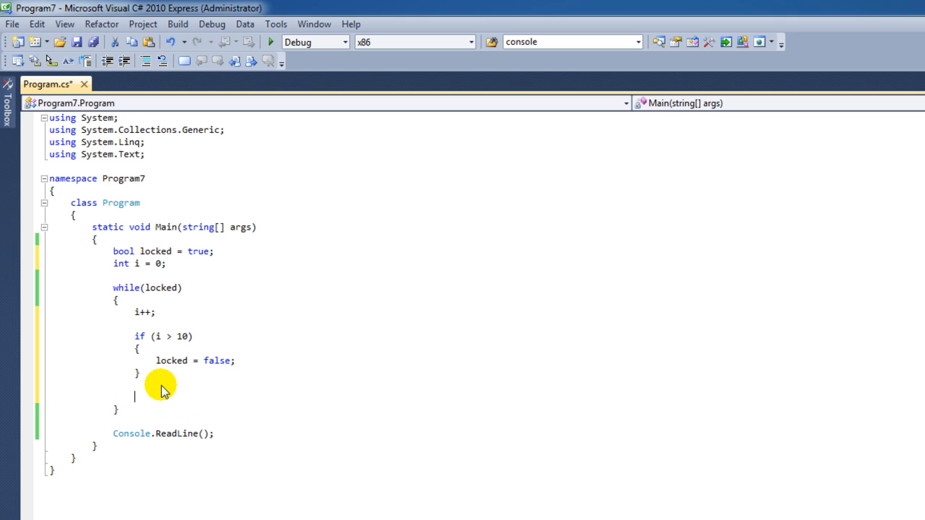
Print "hello" with Console.WriteLine on every pass of the loop.
{"action": "type", "text": "Console"}
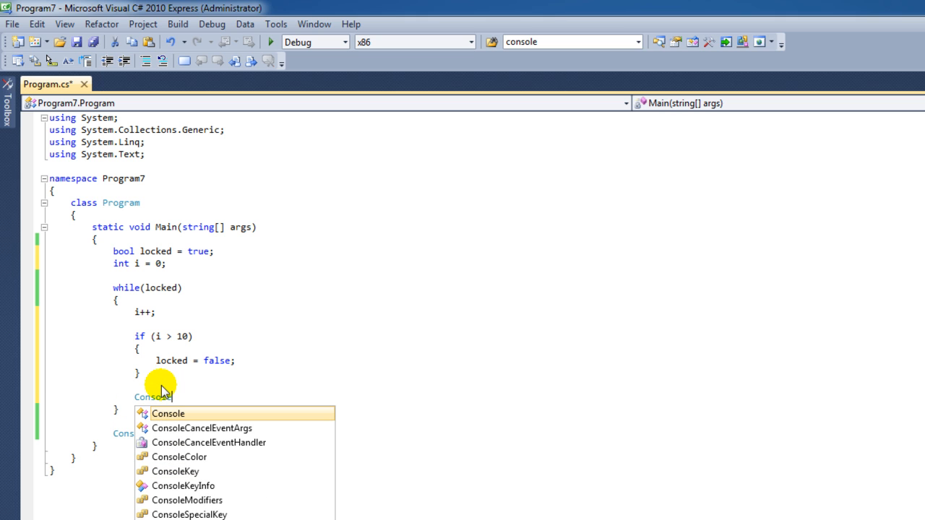
{"action": "type", "text": ".writeLine();"}
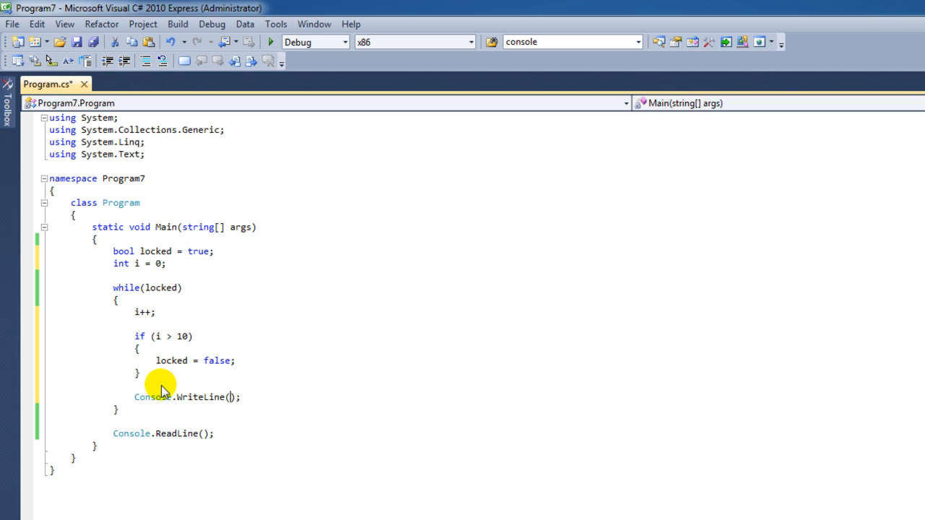
{"action": "type", "text": "\"\""}
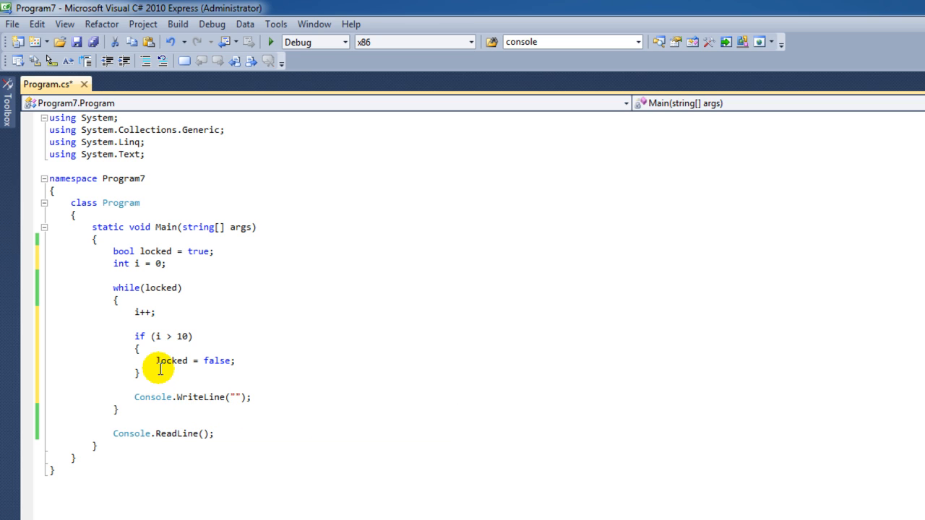
{"action": "mouse_move", "coordinate": [237, 396]}
{"action": "type", "text": "hello"}
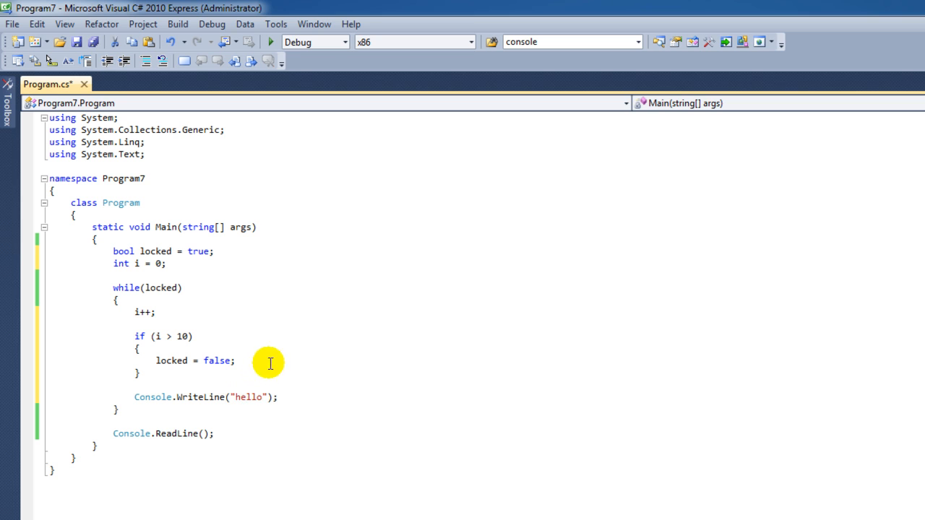
{"action": "mouse_move", "coordinate": [328, 315]}
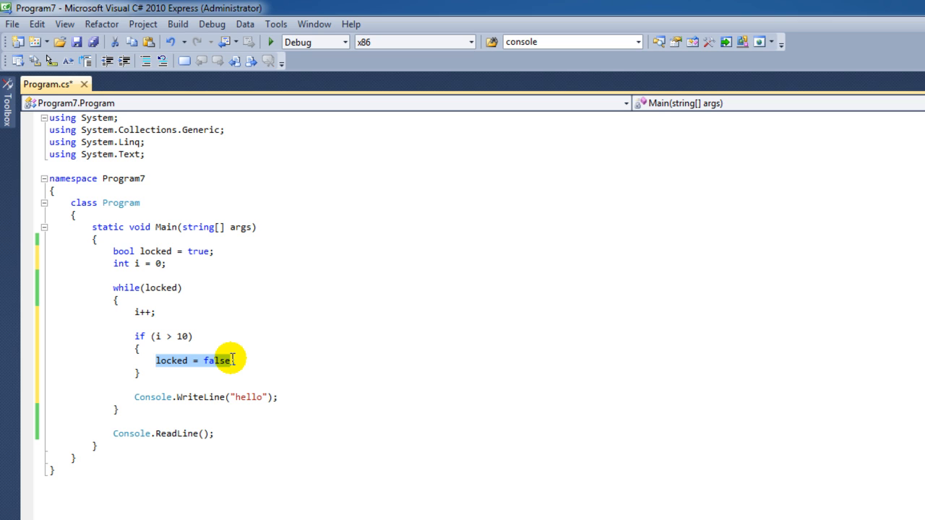
{"action": "mouse_move", "coordinate": [263, 371]}
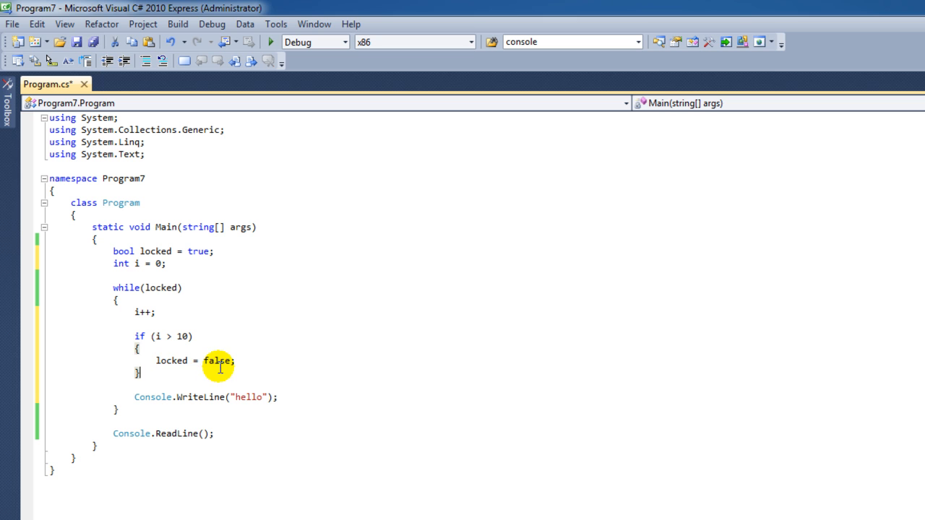
{"action": "mouse_move", "coordinate": [130, 348]}
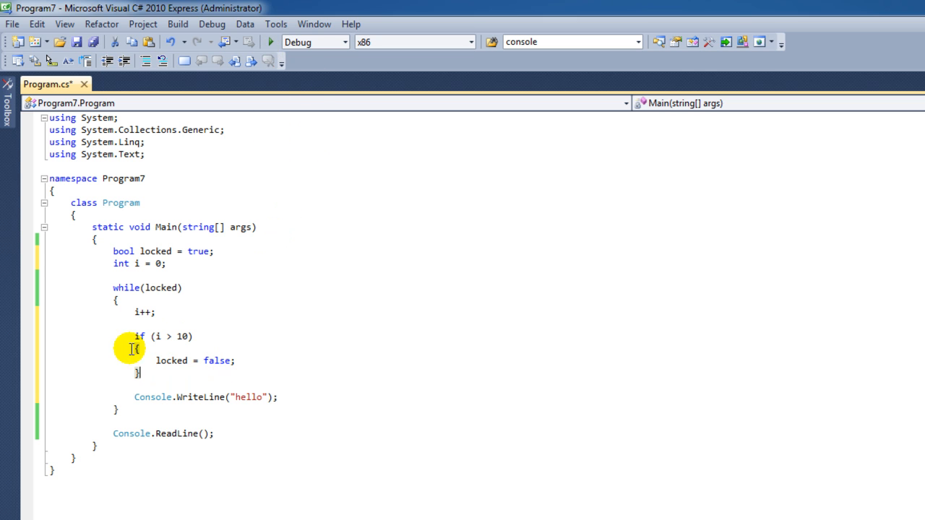
{"action": "left_click", "coordinate": [270, 41]}
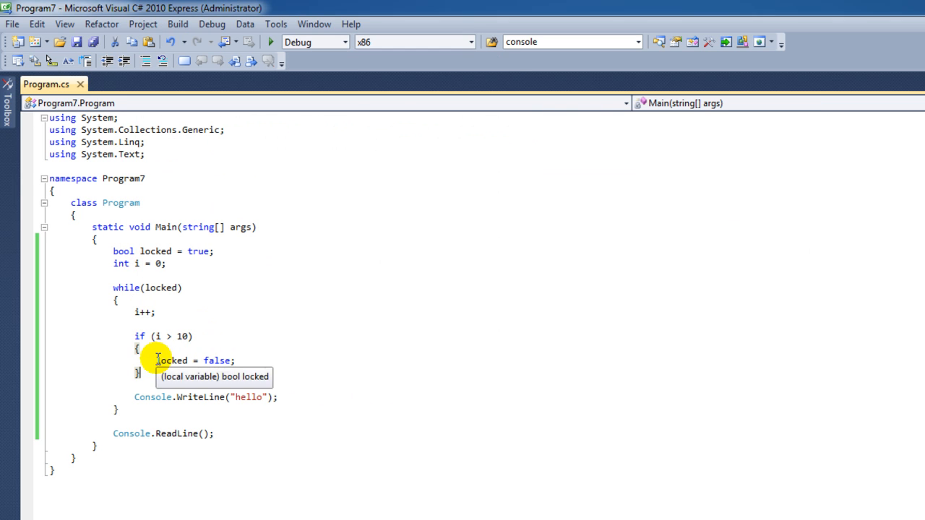
Replace locked = false; with break; and run the program so hello prints repeatedly.
{"action": "type", "text": "break"}
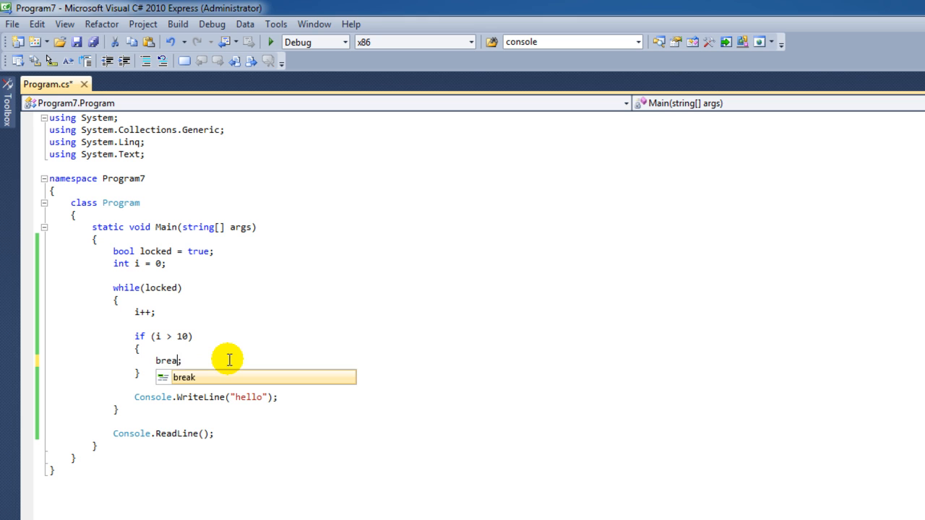
{"action": "left_click", "coordinate": [270, 41]}
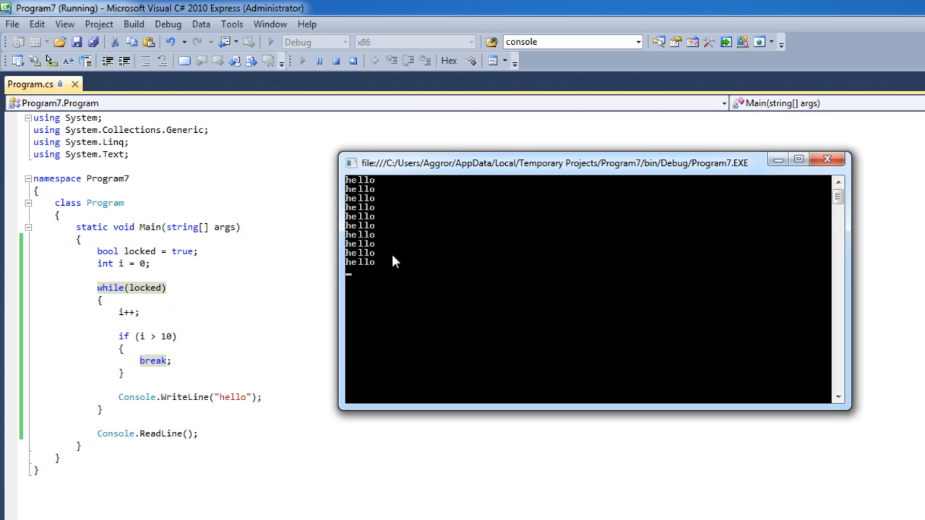
Bring the code editor back in front of the running hello console.
{"action": "double_click", "coordinate": [180, 396]}
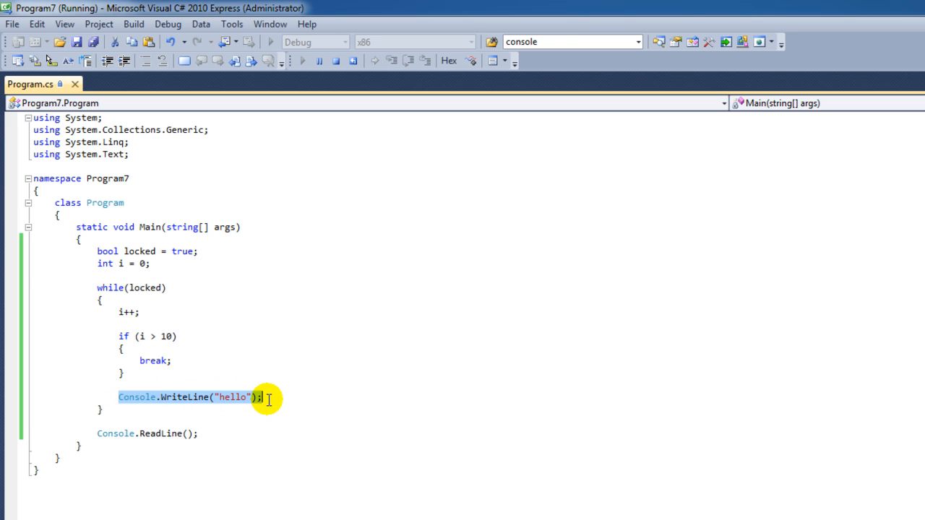
{"action": "mouse_move", "coordinate": [135, 358]}
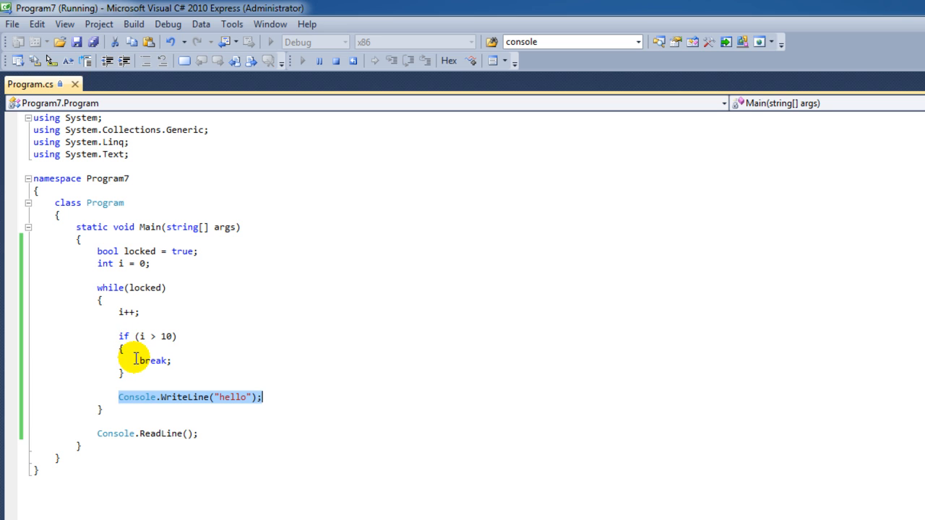
{"action": "mouse_move", "coordinate": [192, 265]}
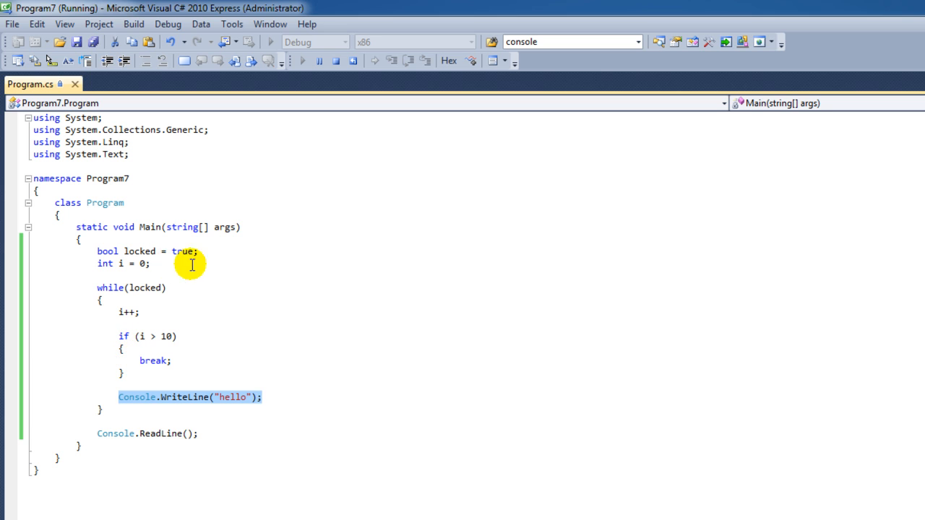
{"action": "mouse_move", "coordinate": [330, 80]}
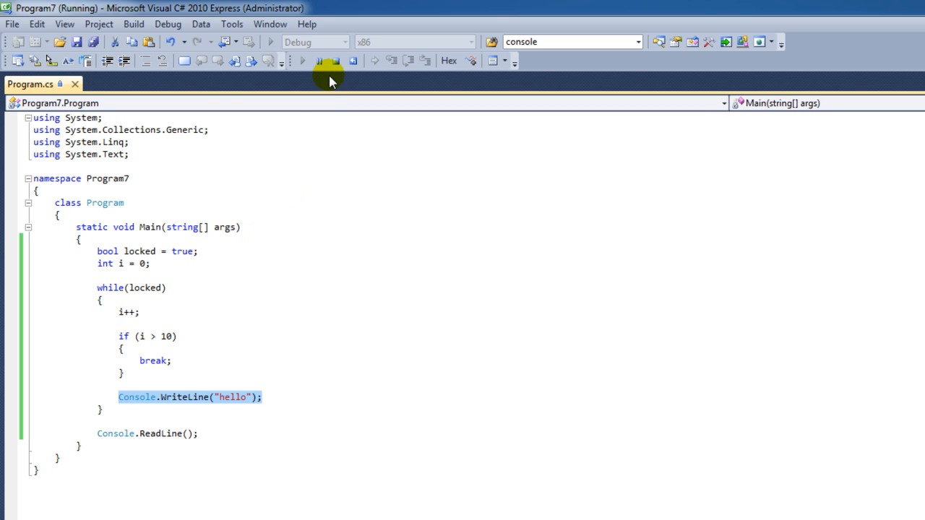